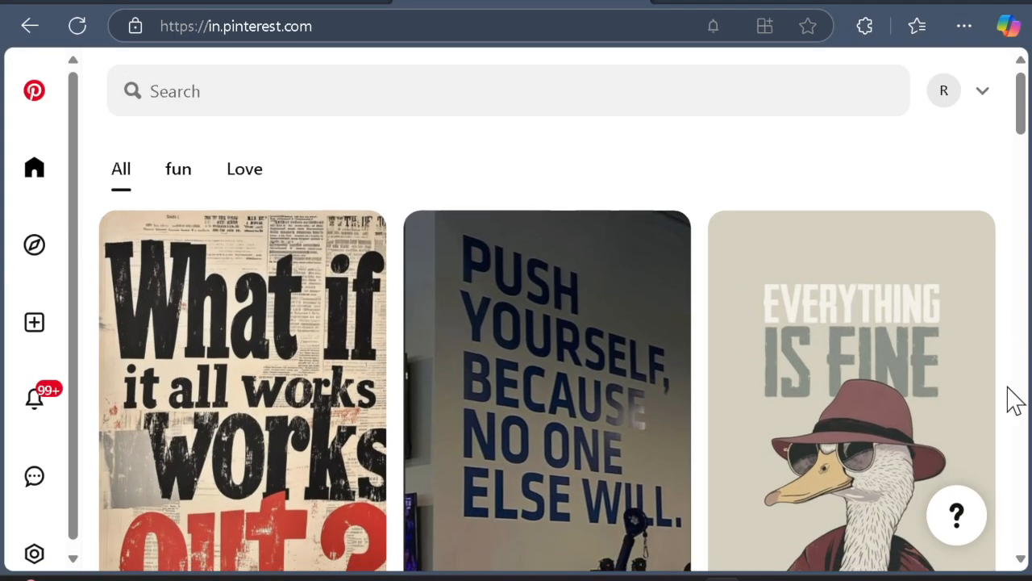
# Scroll down the Pinterest feed and open the armoured knight pin.
pyautogui.scroll(-3)
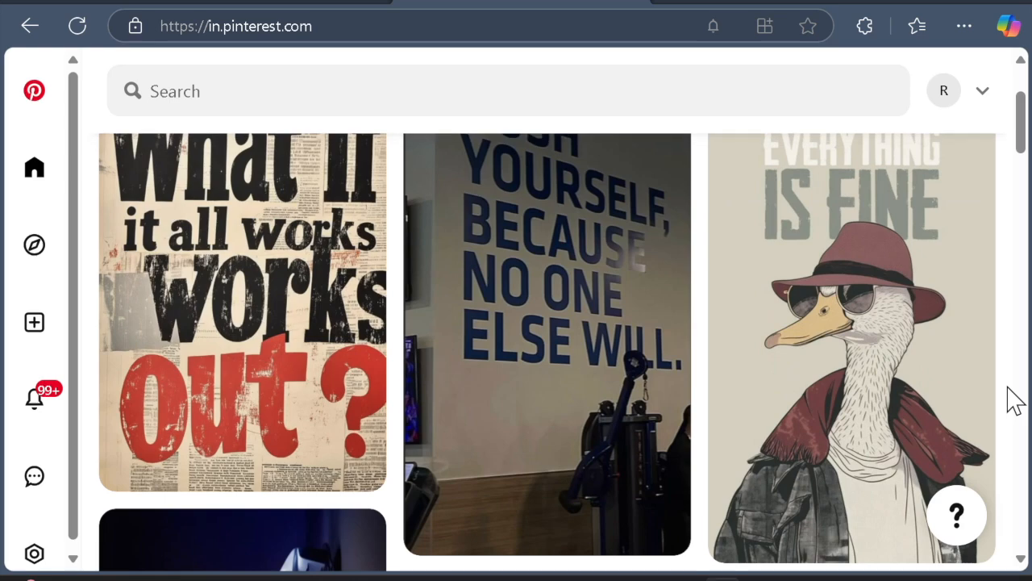
pyautogui.scroll(-3)
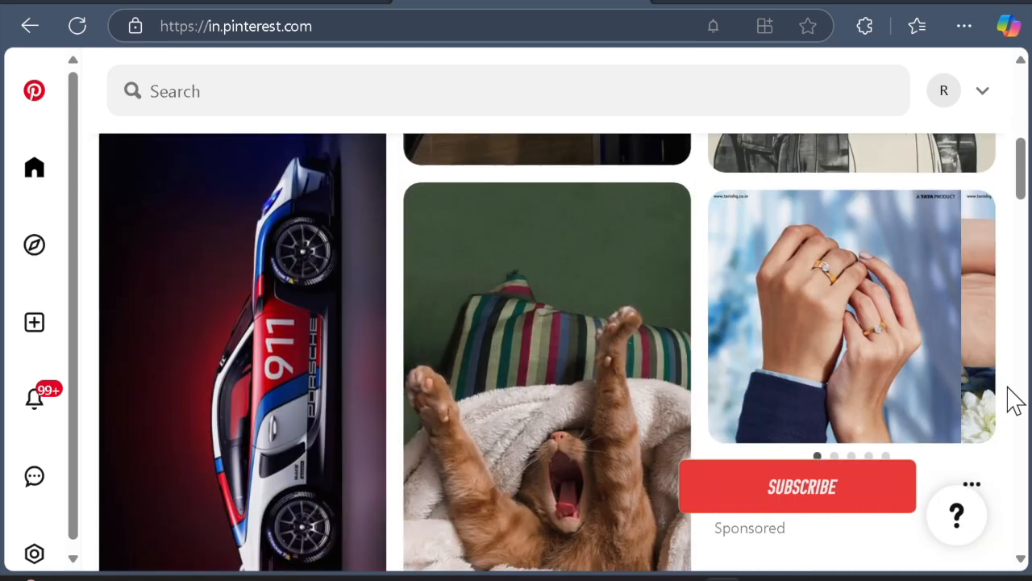
pyautogui.scroll(-3)
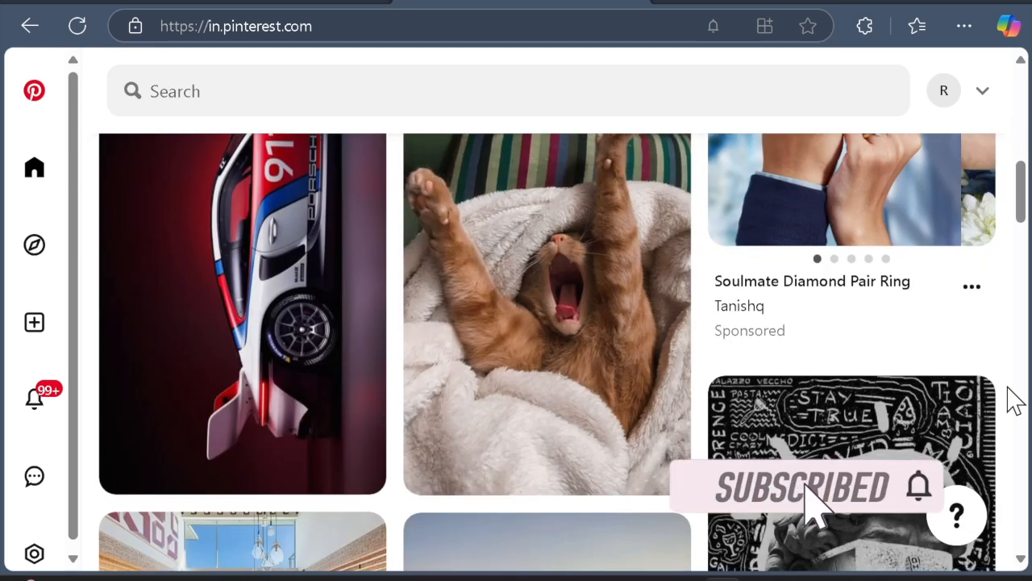
pyautogui.scroll(-3)
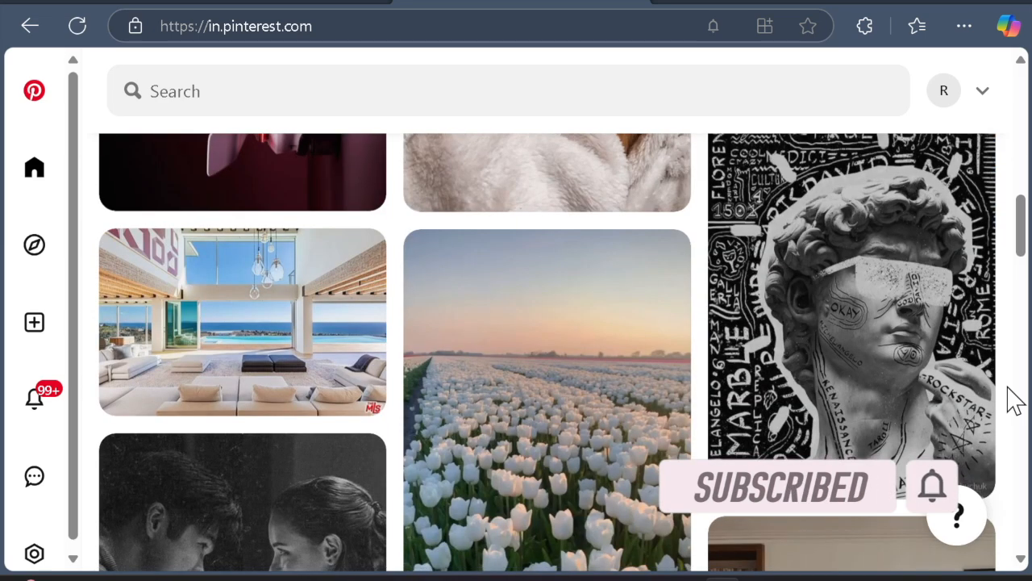
pyautogui.scroll(-3)
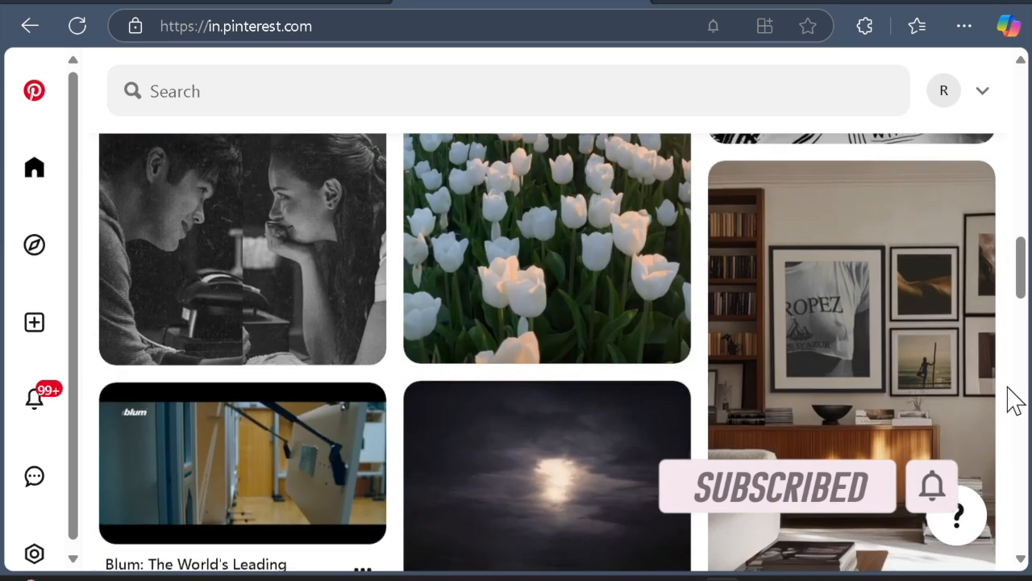
pyautogui.scroll(-3)
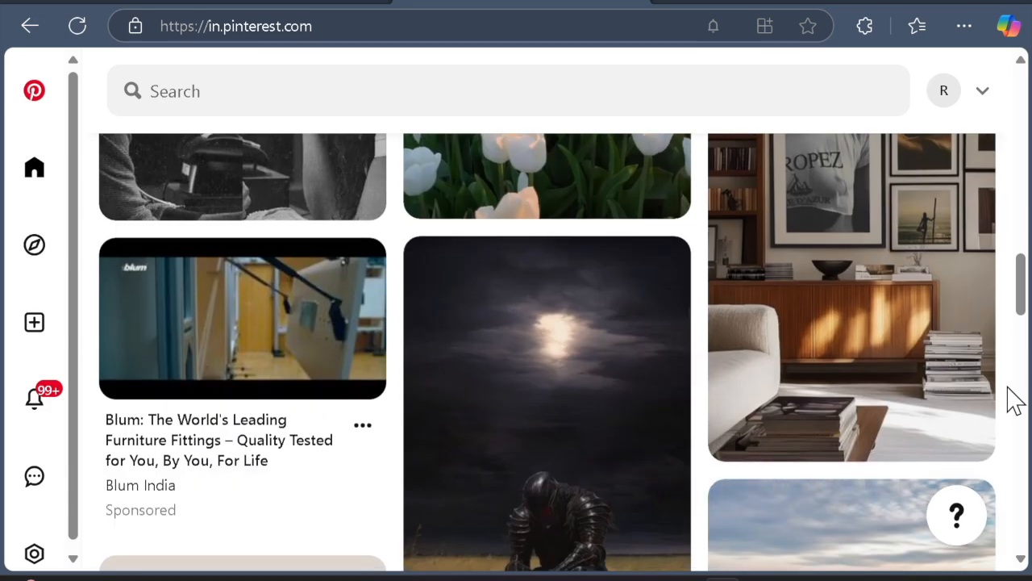
pyautogui.scroll(-3)
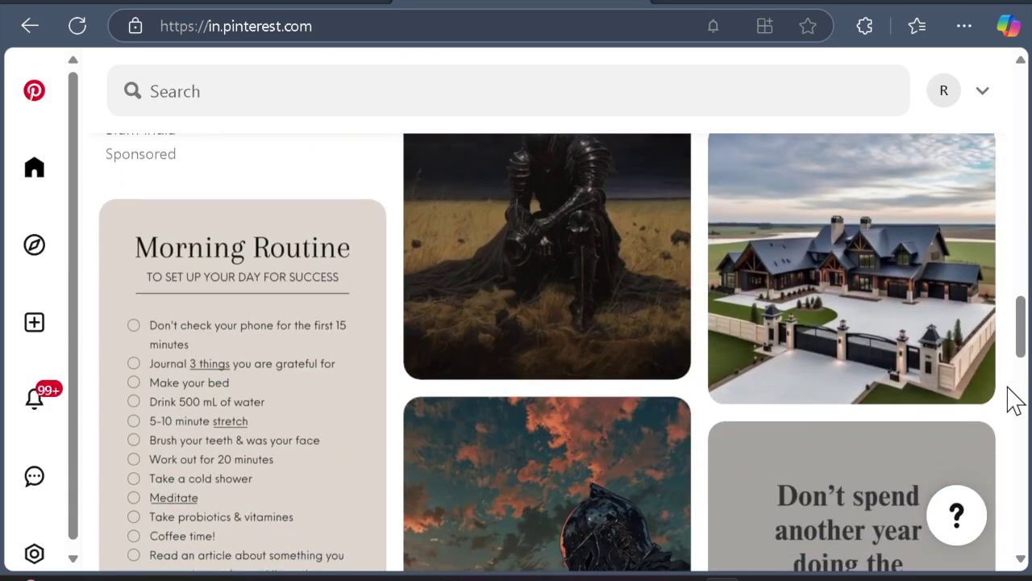
pyautogui.scroll(-3)
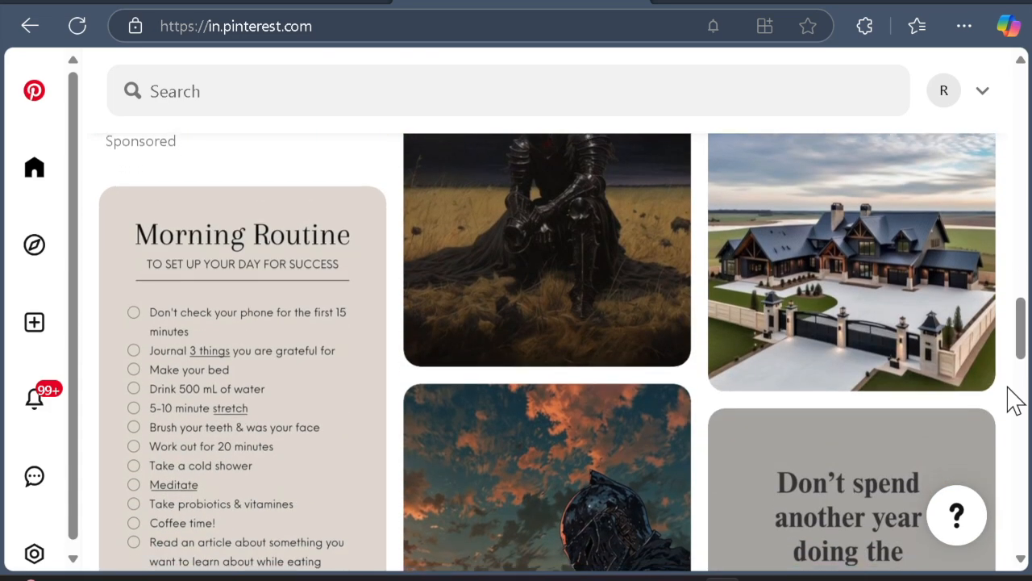
pyautogui.scroll(-3)
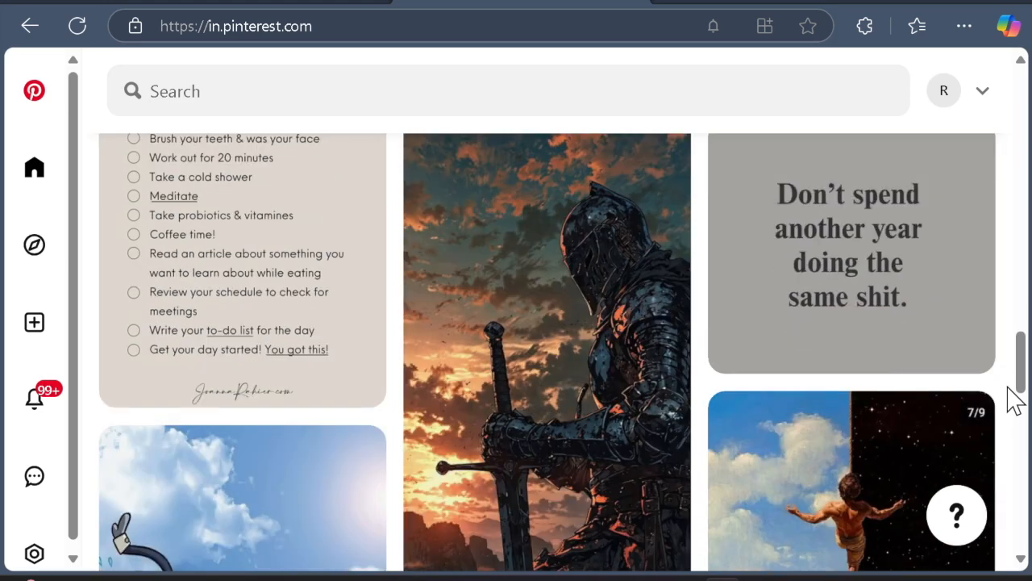
pyautogui.click(546, 322)
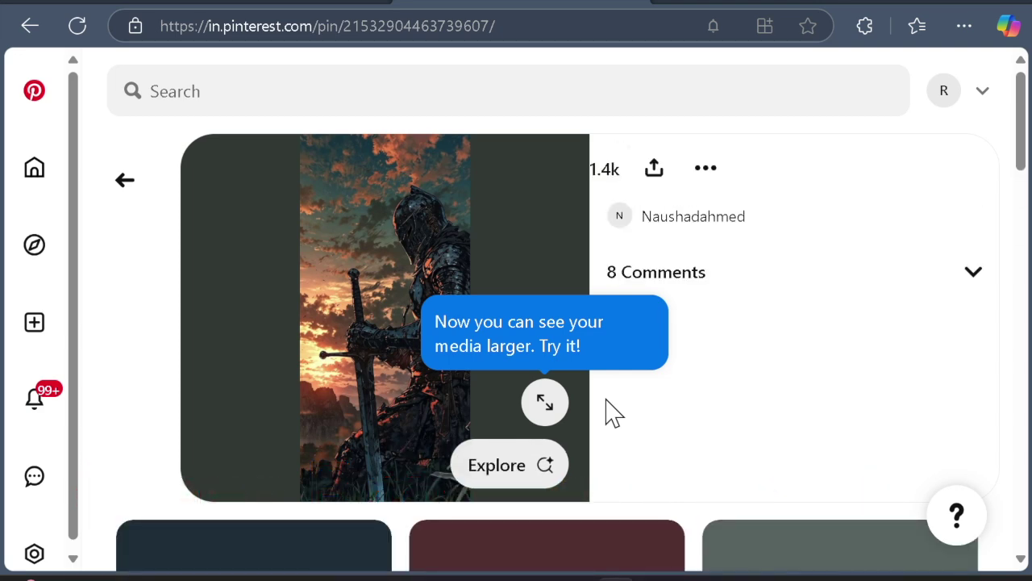
# Bring Edge back into view and show its Settings and more menu.
pyautogui.click(508, 463)
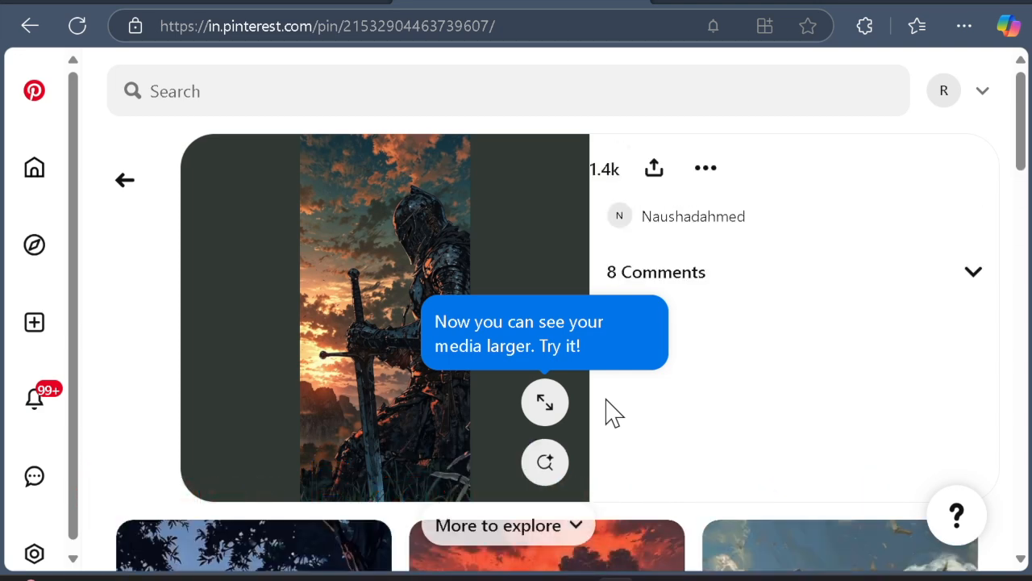
pyautogui.scroll(-3)
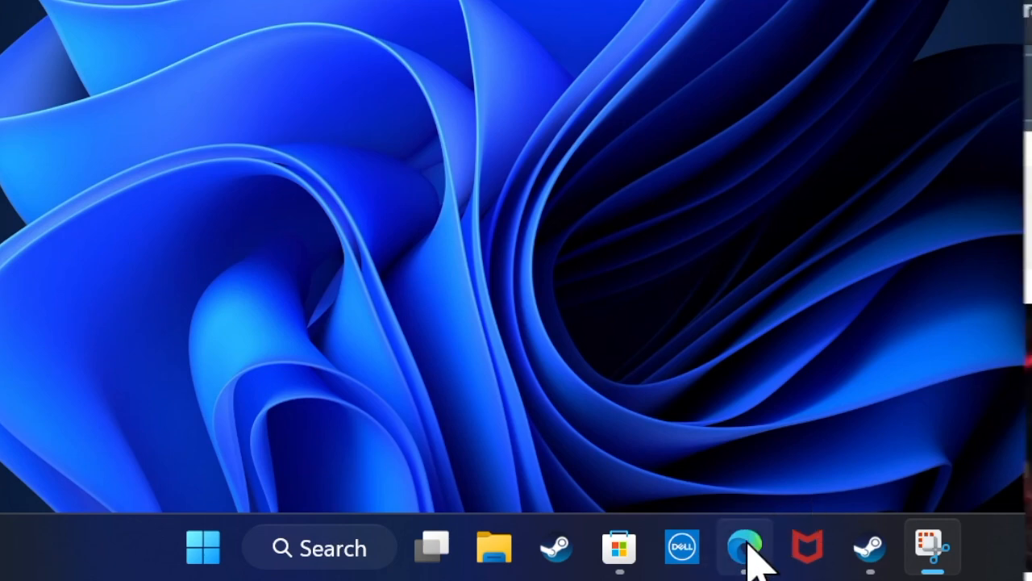
pyautogui.click(744, 547)
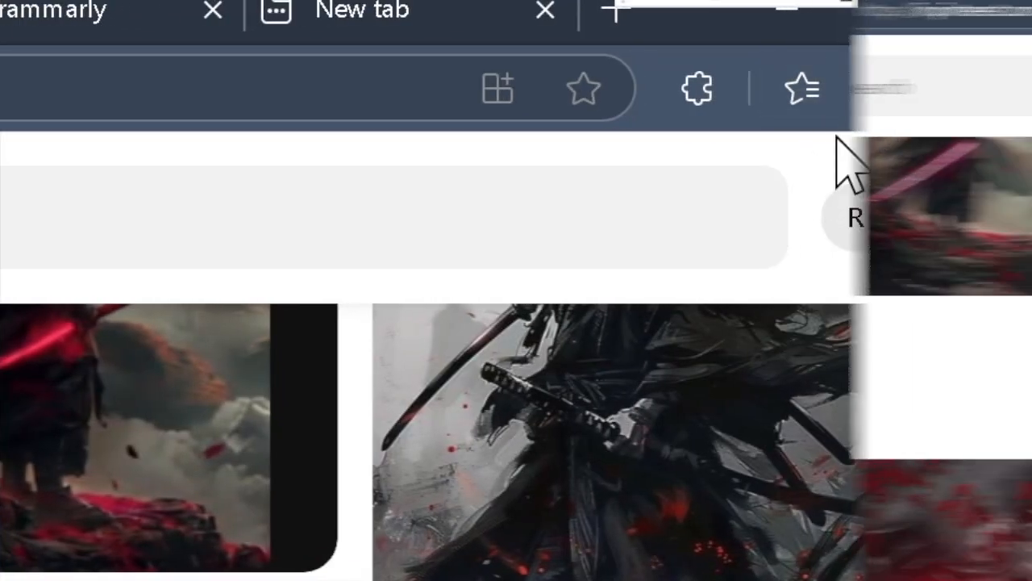
pyautogui.click(951, 12)
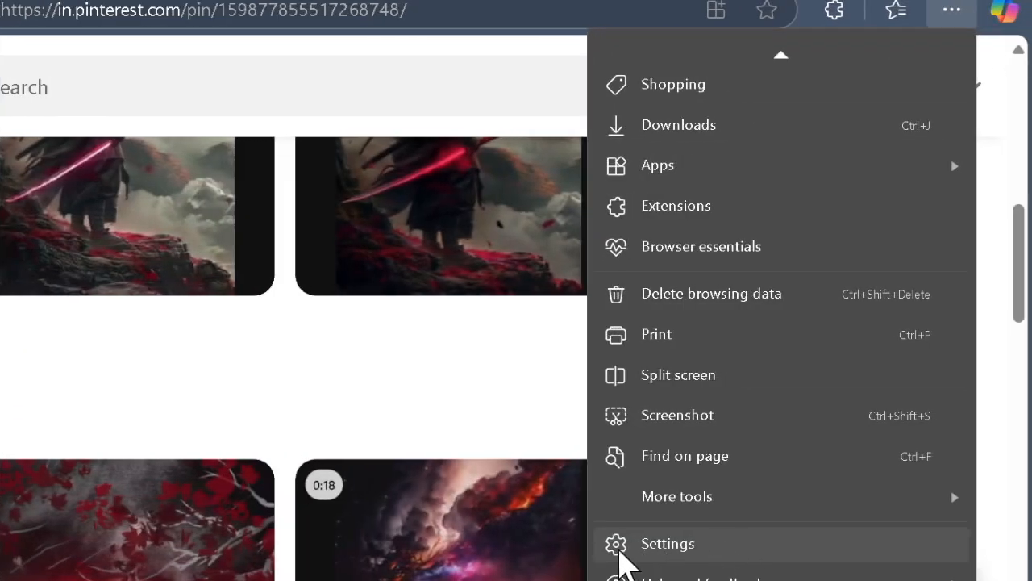
# Clear the last hour's browsing history, download history, cookies and cached images from Edge's privacy settings.
pyautogui.click(667, 543)
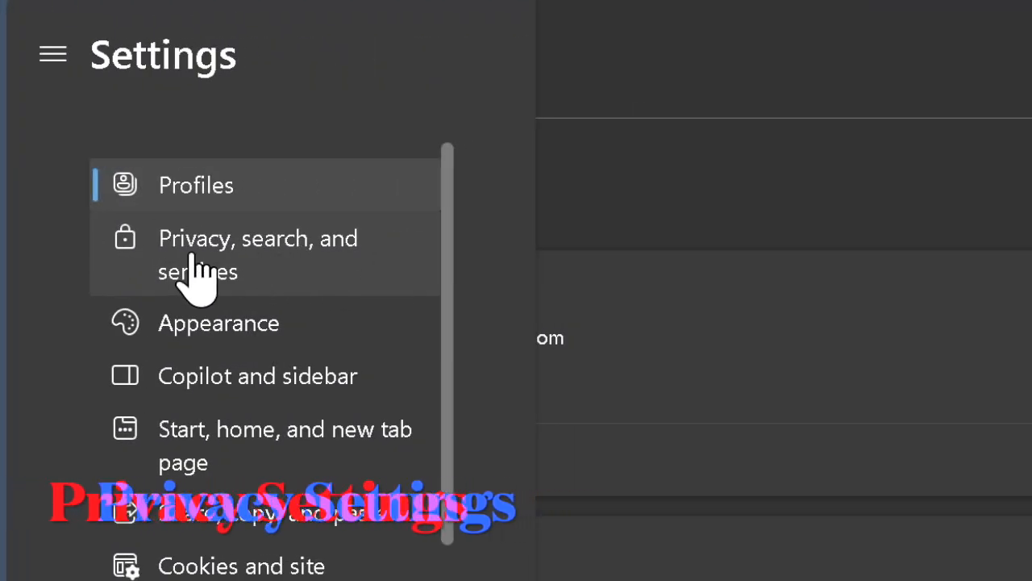
pyautogui.moveTo(145, 286)
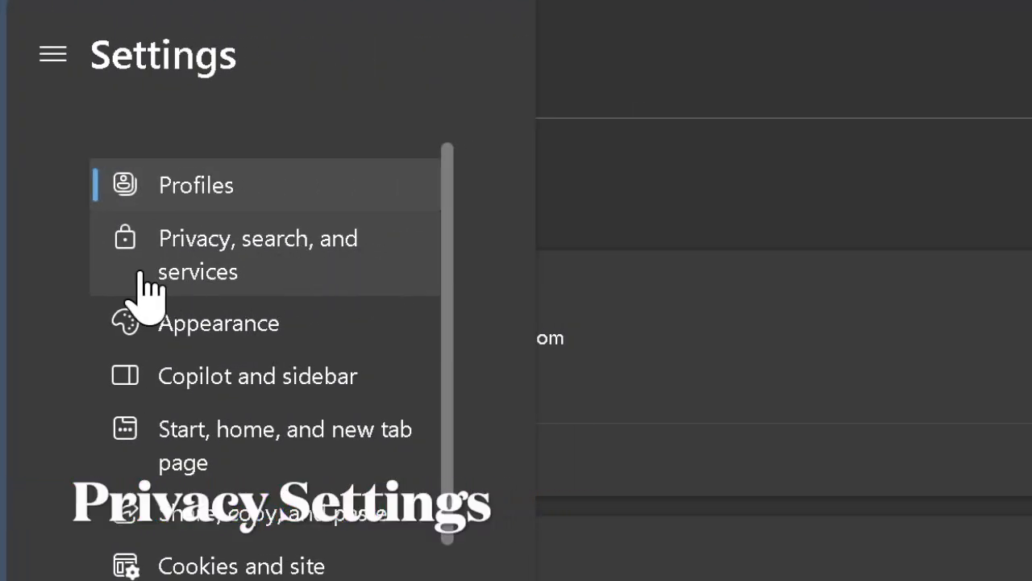
pyautogui.click(258, 254)
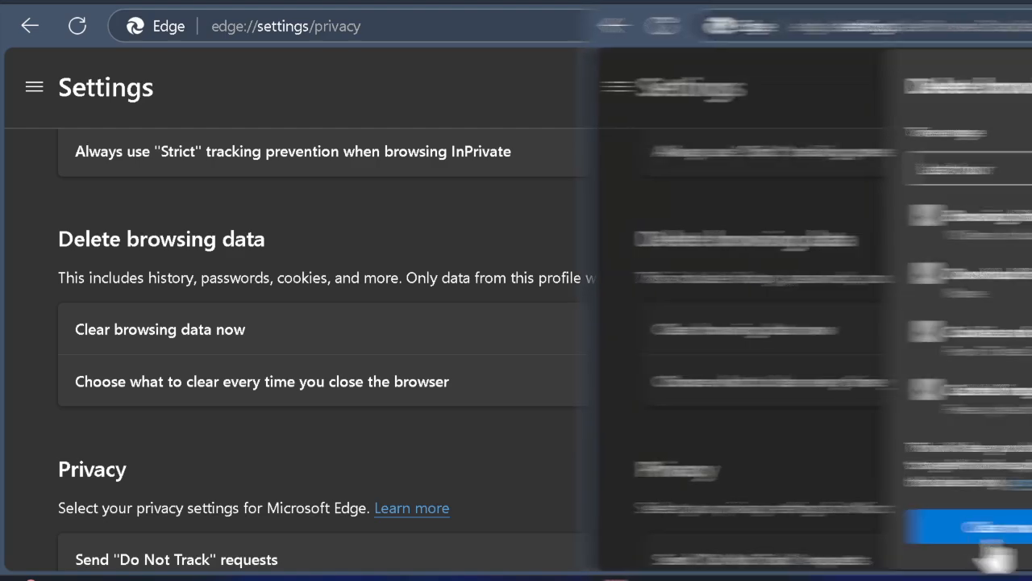
pyautogui.click(160, 329)
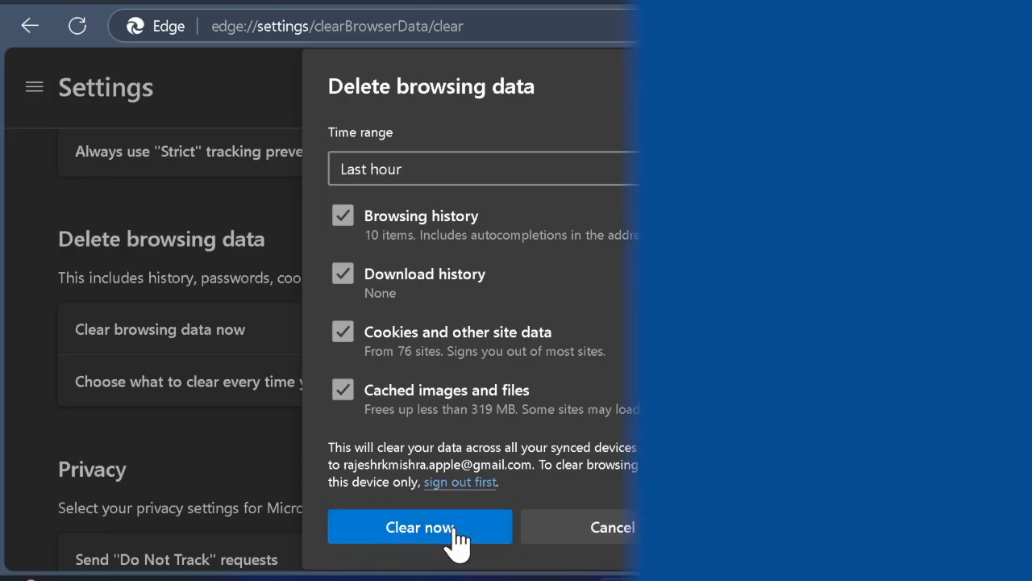
pyautogui.click(420, 527)
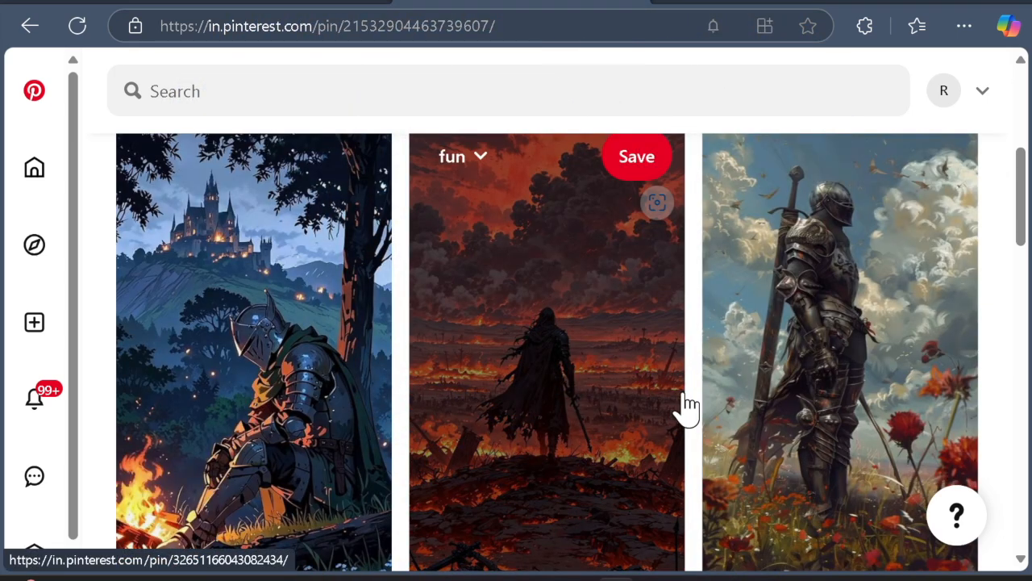
pyautogui.moveTo(692, 393)
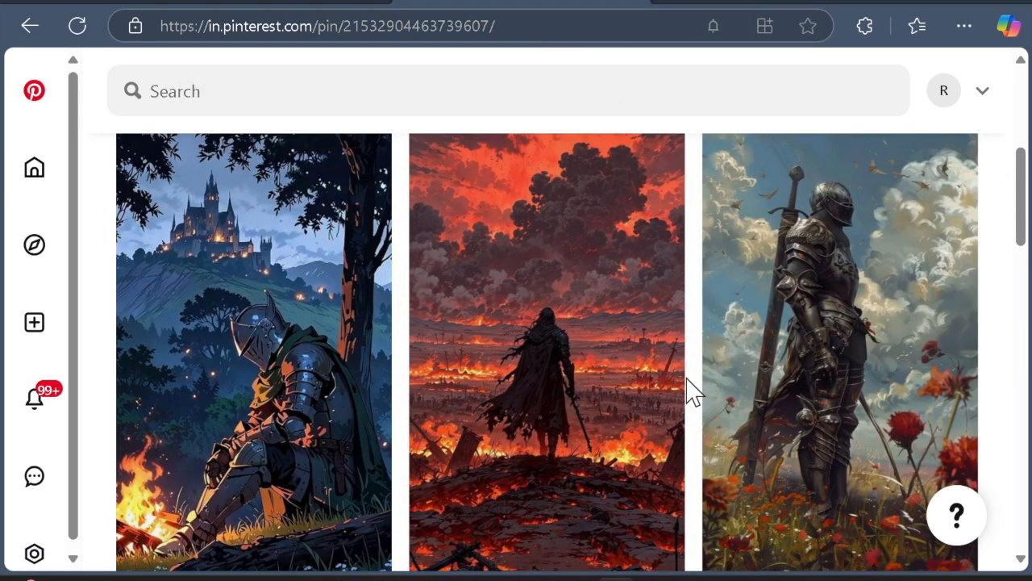
pyautogui.scroll(-3)
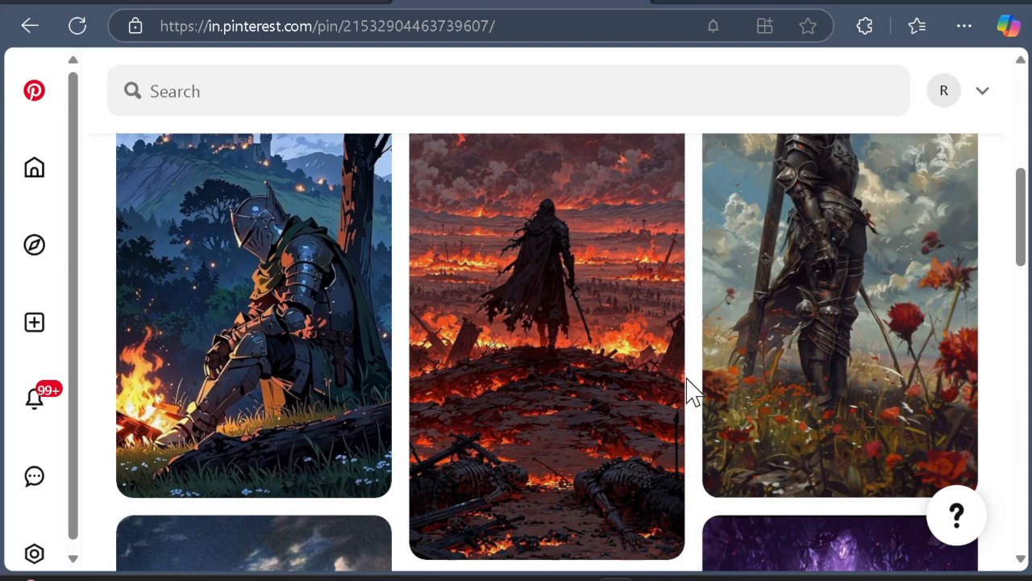
pyautogui.scroll(-3)
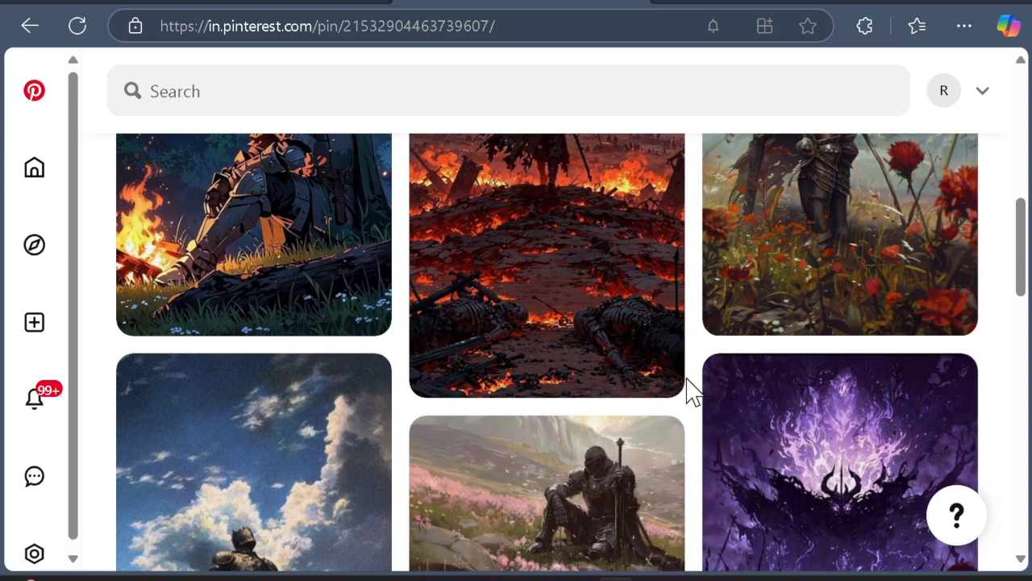
pyautogui.scroll(-3)
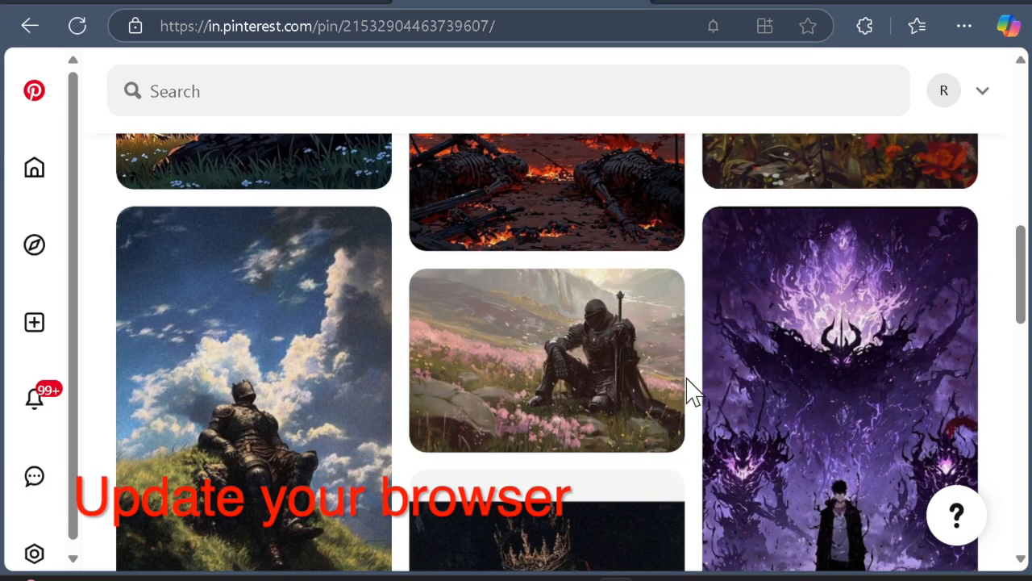
pyautogui.scroll(-3)
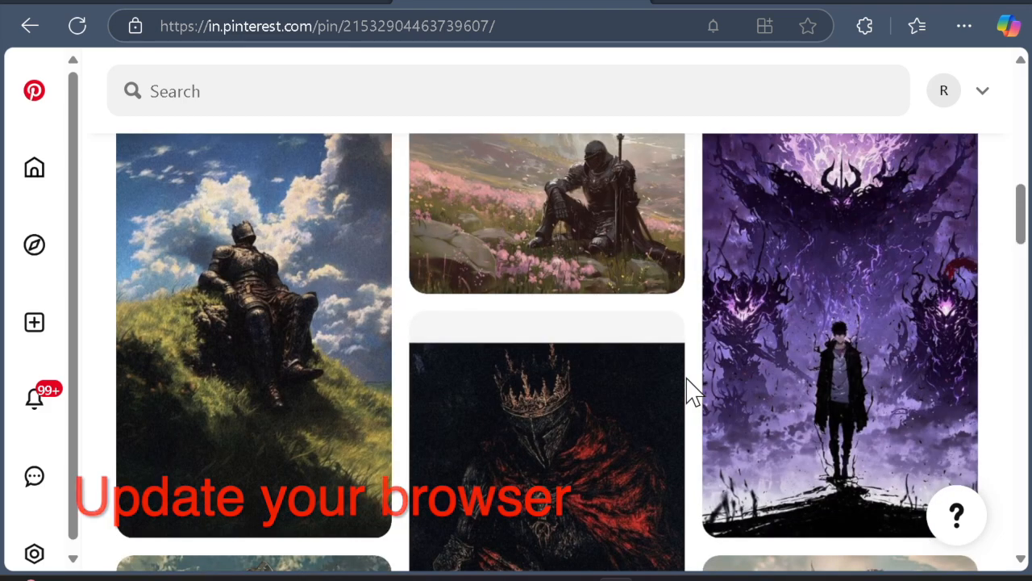
pyautogui.scroll(-3)
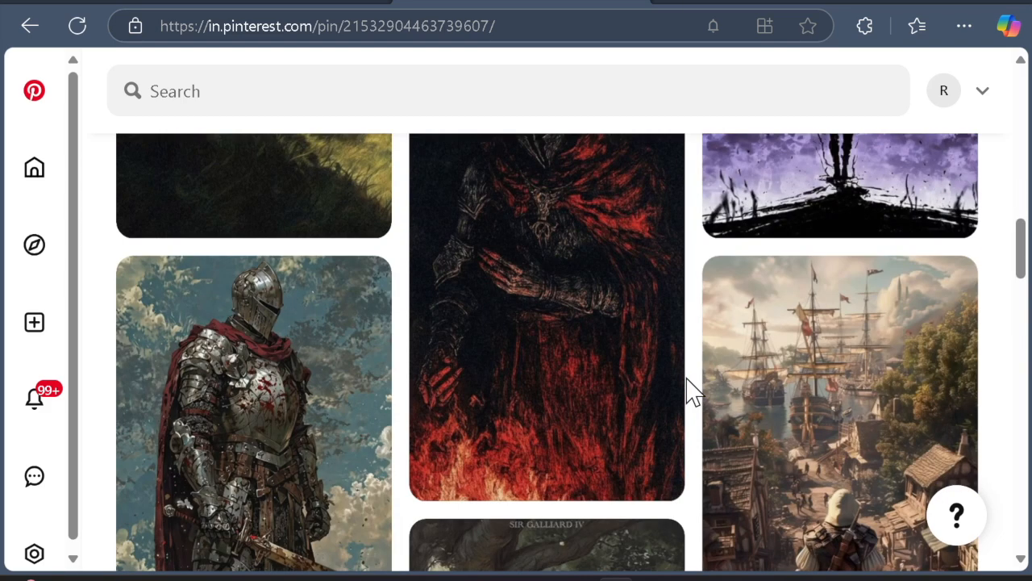
pyautogui.scroll(-3)
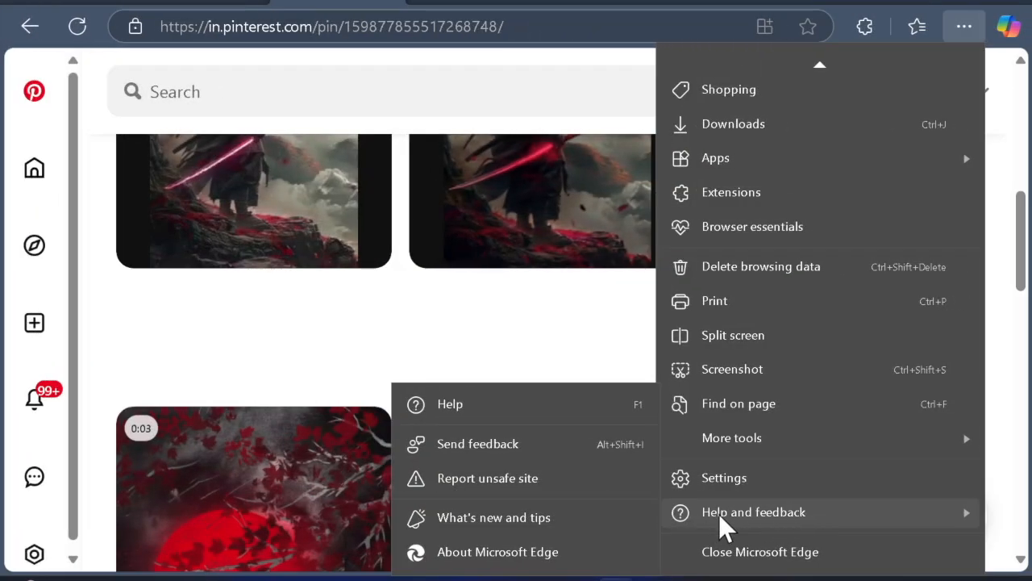
pyautogui.moveTo(450, 404)
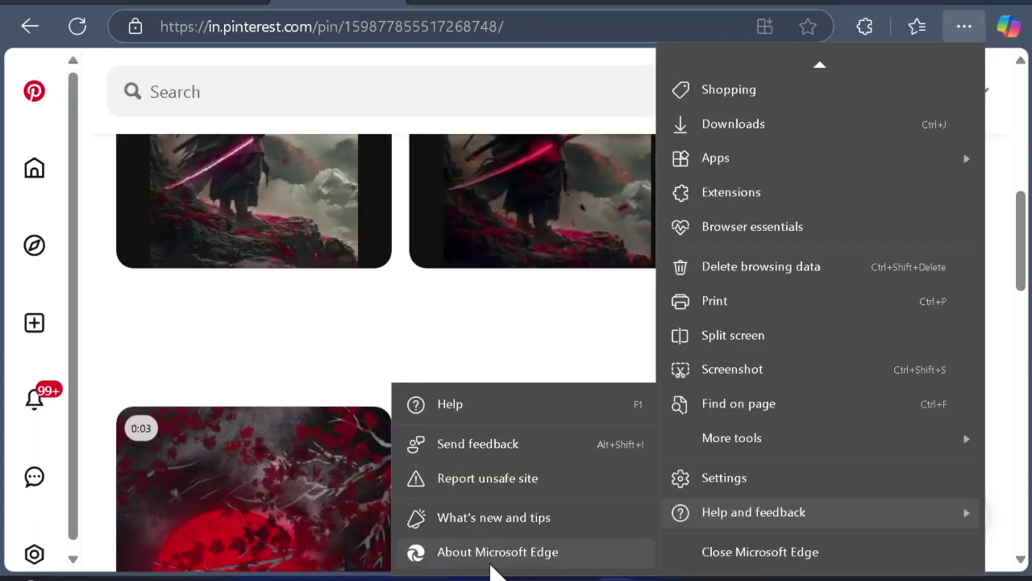
# View Edge's version and update status on the About Microsoft Edge page.
pyautogui.click(724, 478)
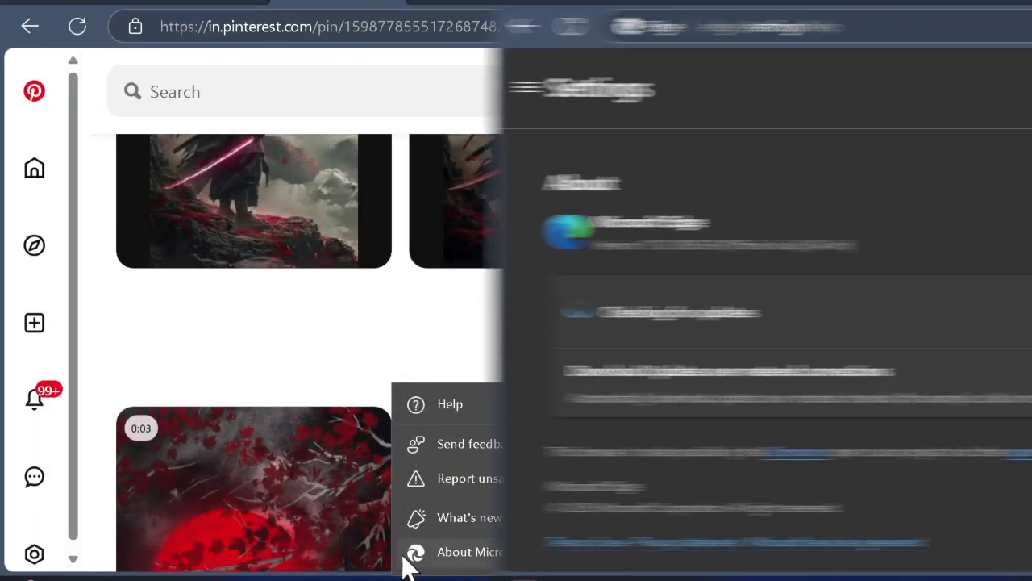
pyautogui.click(470, 552)
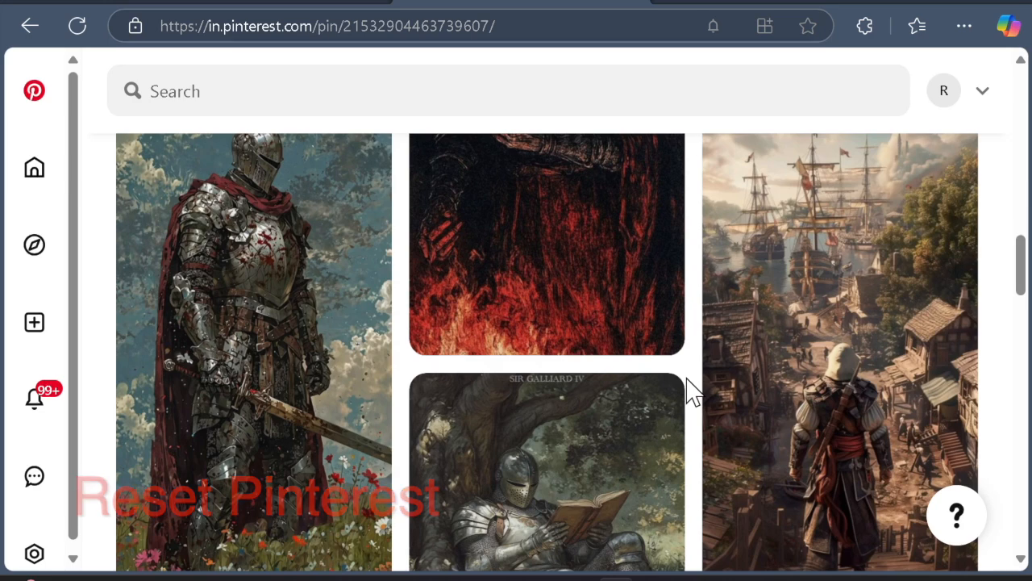
# Scroll through the Pinterest pin feed to confirm the pins load normally.
pyautogui.scroll(-3)
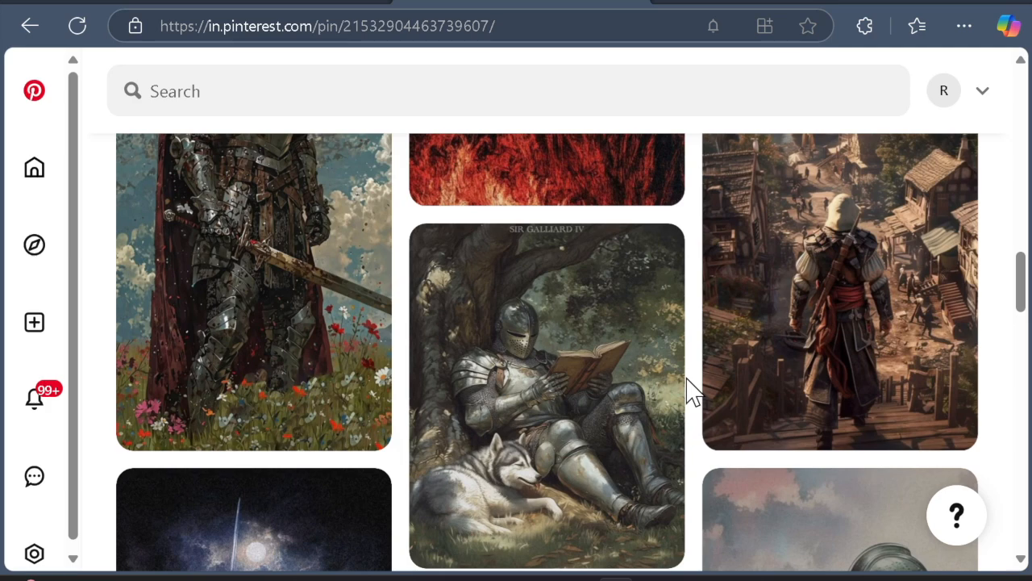
pyautogui.scroll(-3)
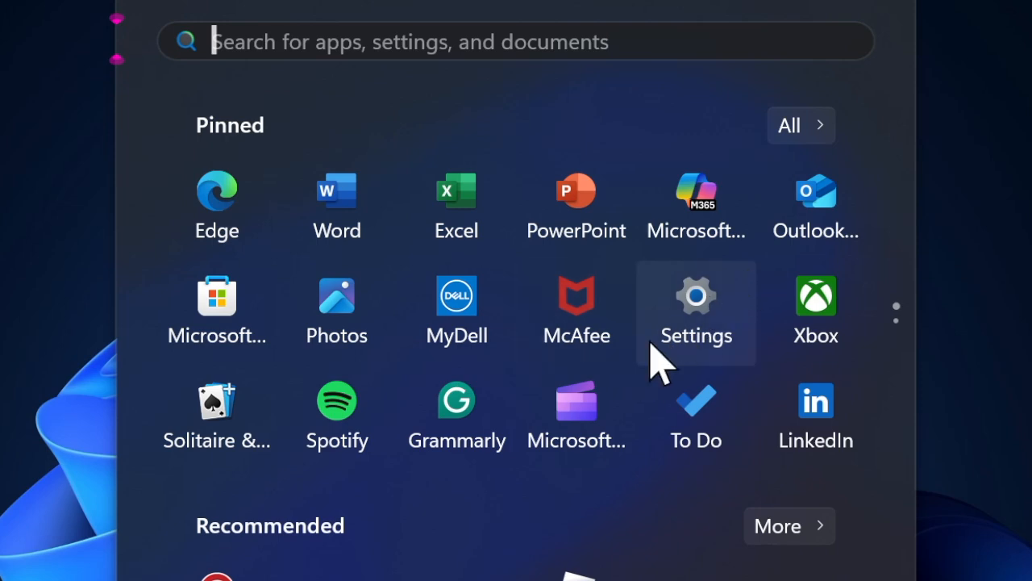
pyautogui.moveTo(702, 322)
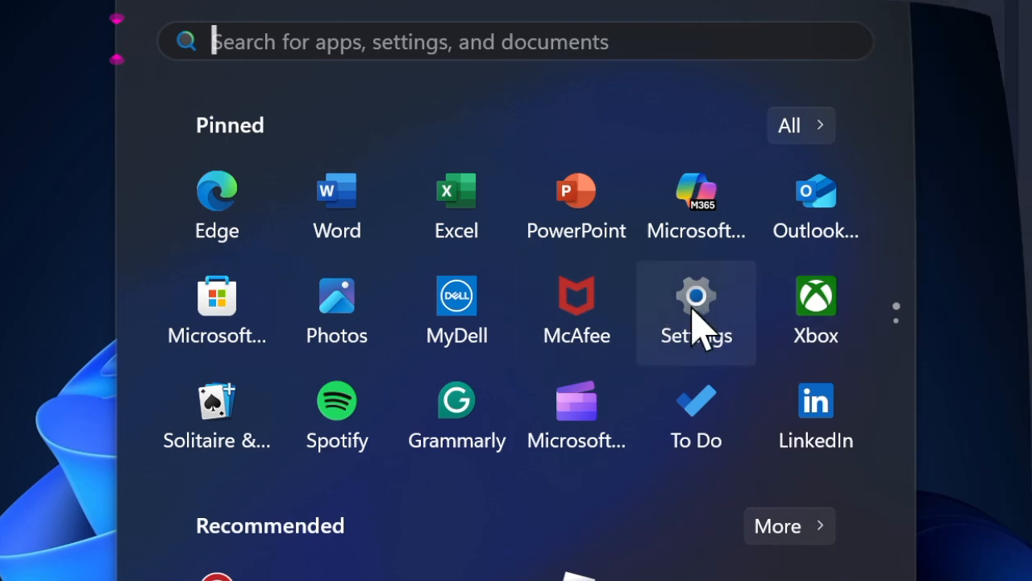
# Launch Windows Settings from the Start menu and go to the Apps page.
pyautogui.click(695, 311)
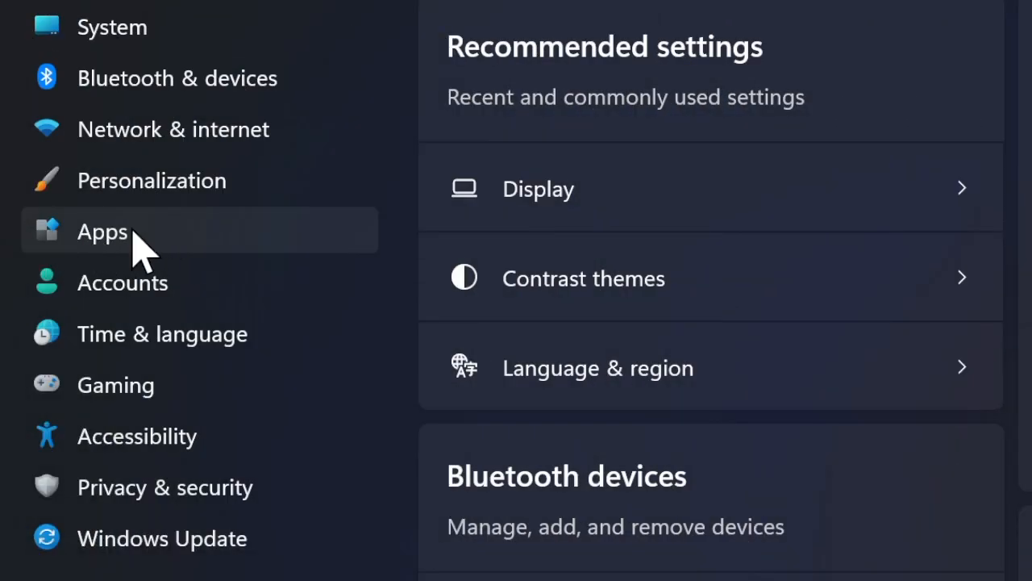
pyautogui.moveTo(81, 258)
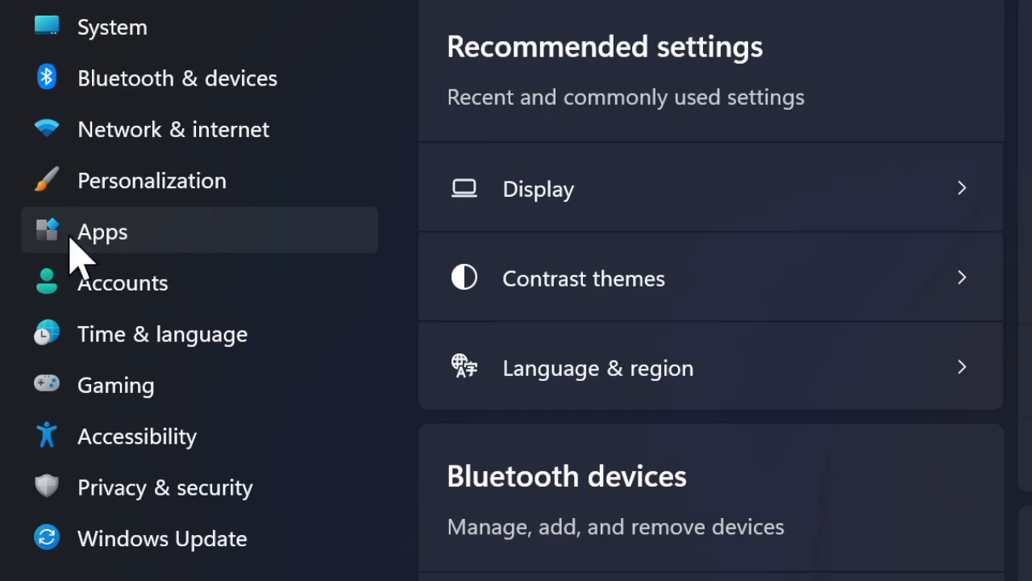
pyautogui.click(102, 232)
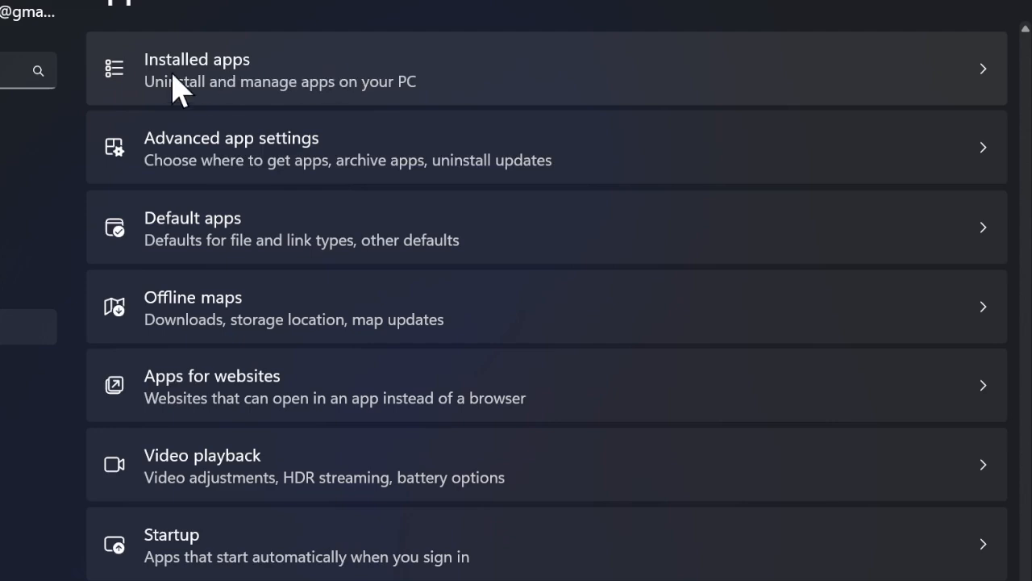
# Search installed apps for 'pin' and open Pinterest's Advanced options.
pyautogui.write('pin')
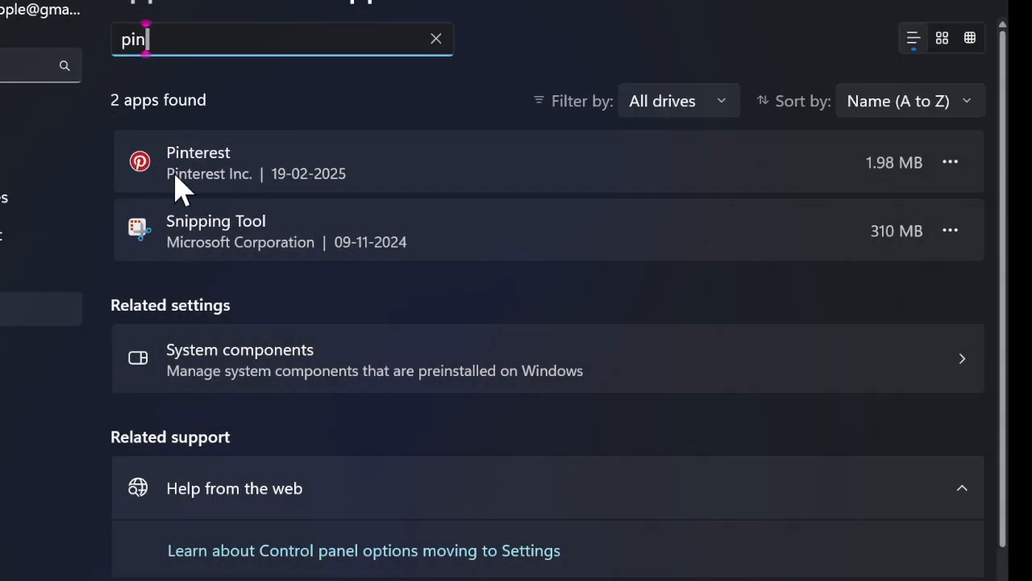
pyautogui.scroll(3)
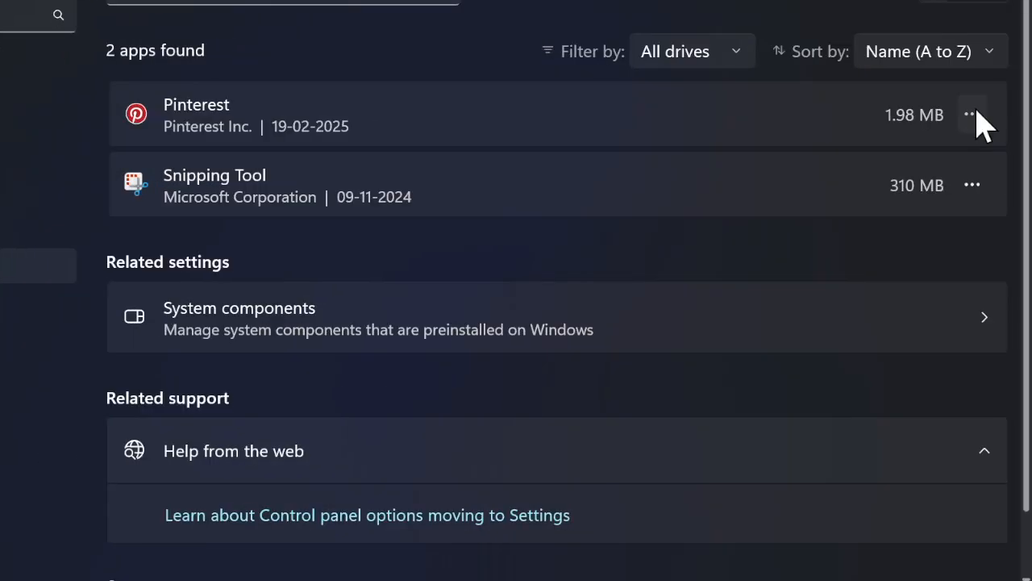
pyautogui.click(971, 115)
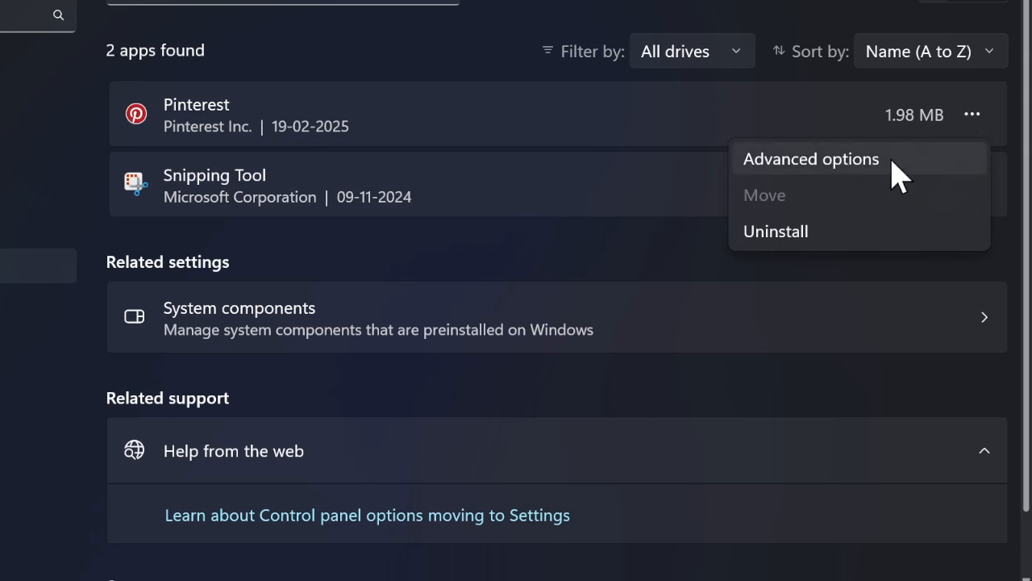
pyautogui.moveTo(847, 169)
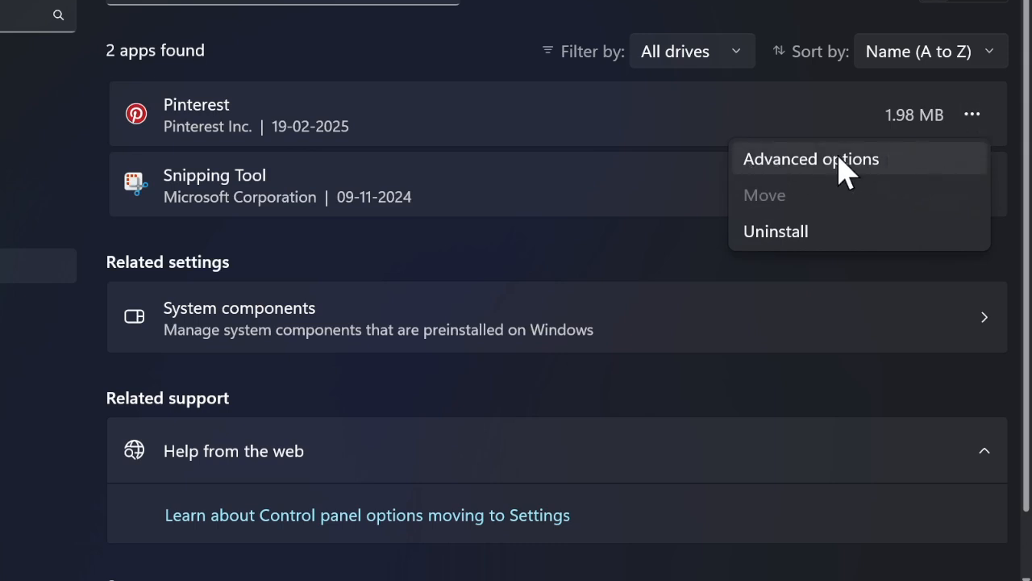
pyautogui.click(811, 159)
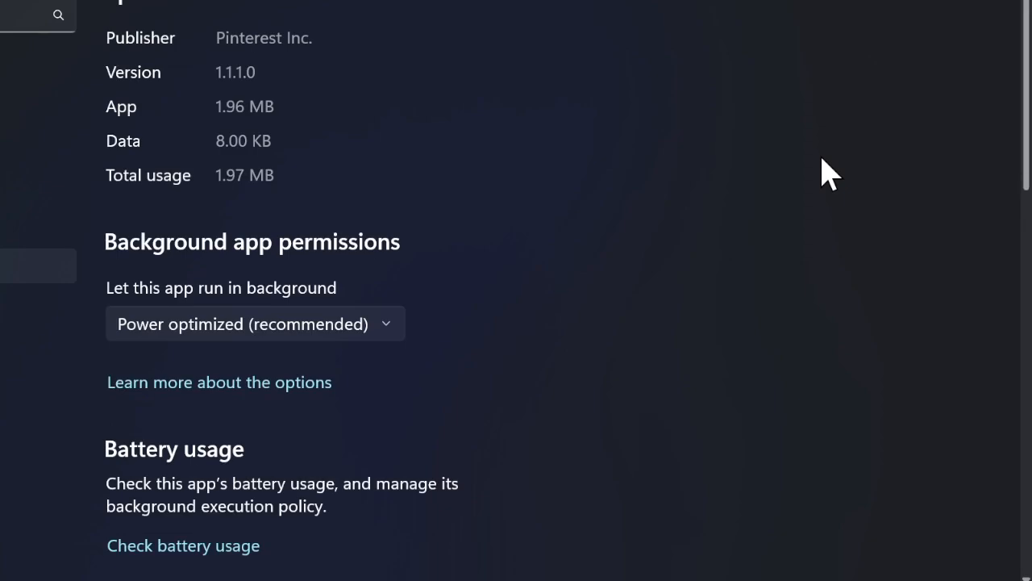
# Scroll to Pinterest's Reset section and reset the app to delete its data.
pyautogui.scroll(-3)
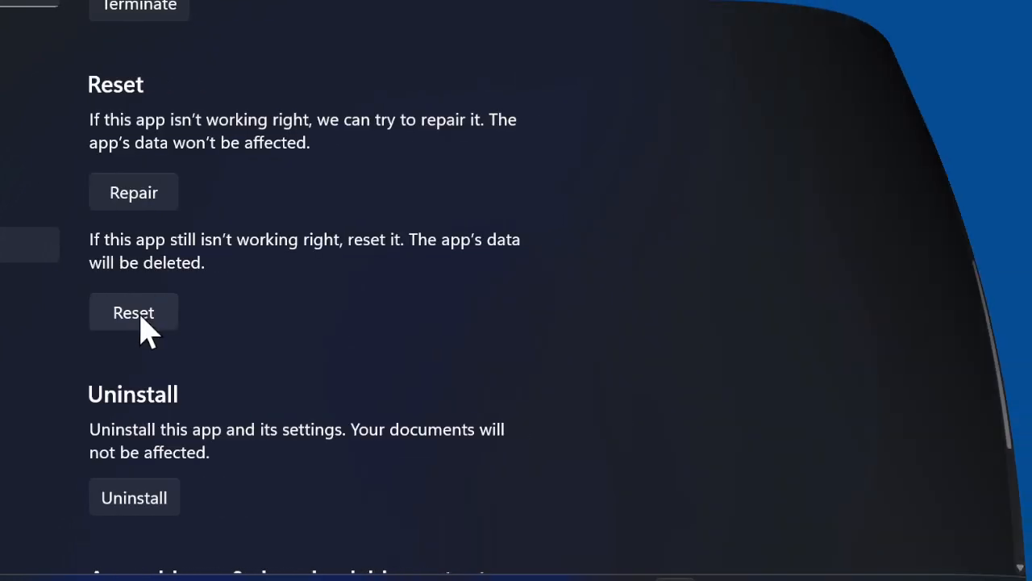
pyautogui.click(133, 312)
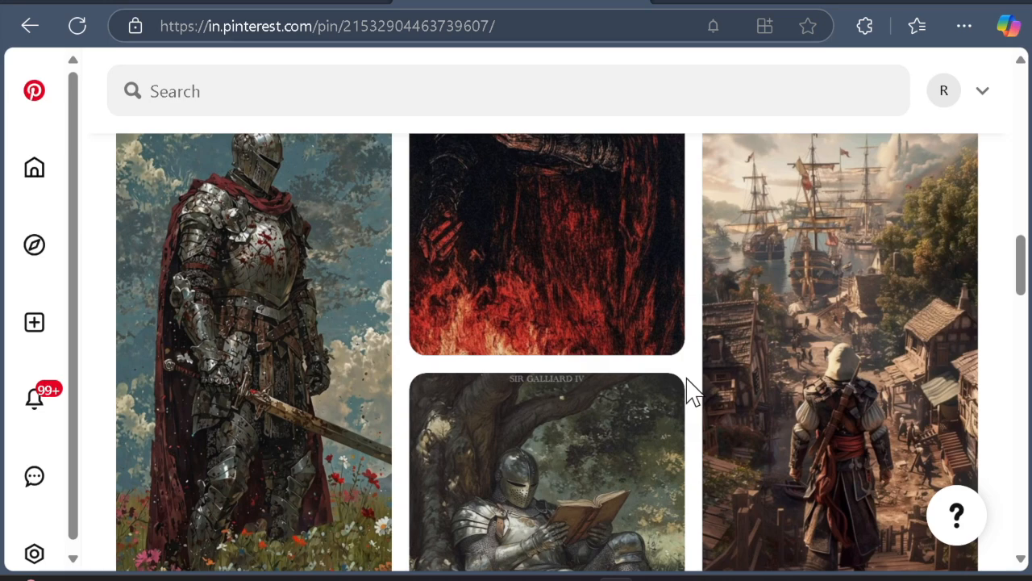
pyautogui.scroll(-3)
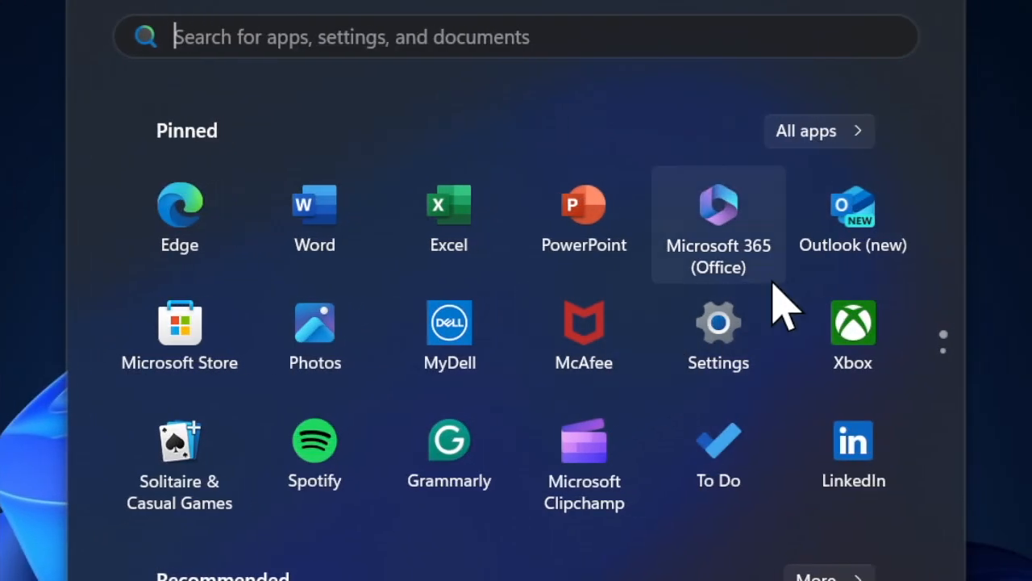
# Launch Windows Settings and check Windows Update reports the PC is up to date.
pyautogui.click(717, 323)
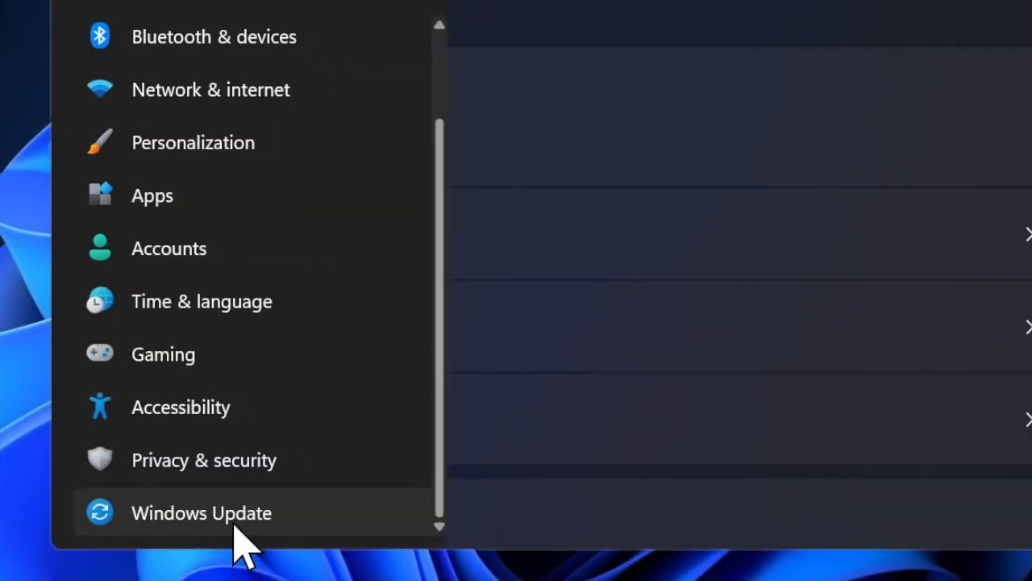
pyautogui.click(201, 512)
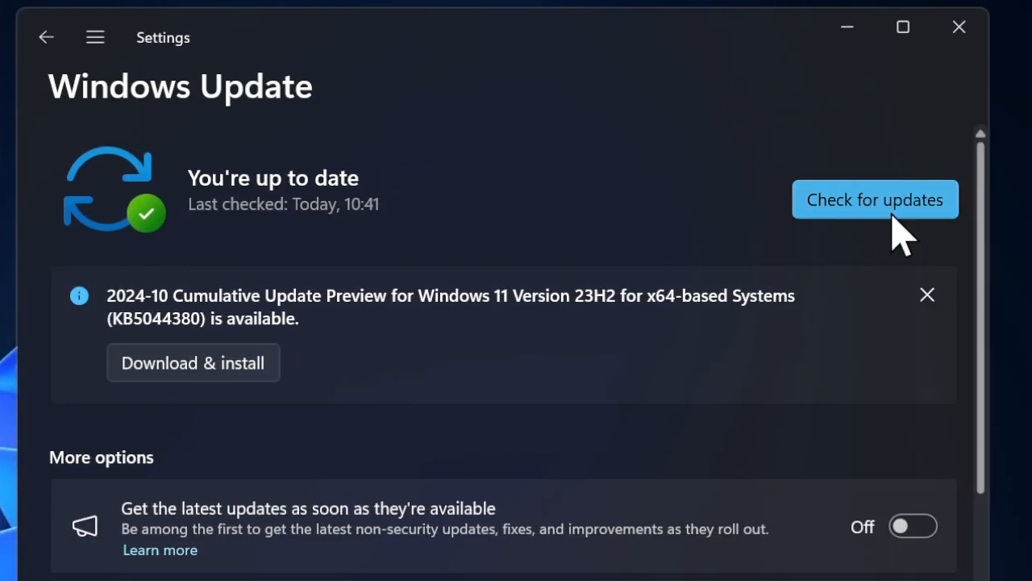
pyautogui.moveTo(230, 302)
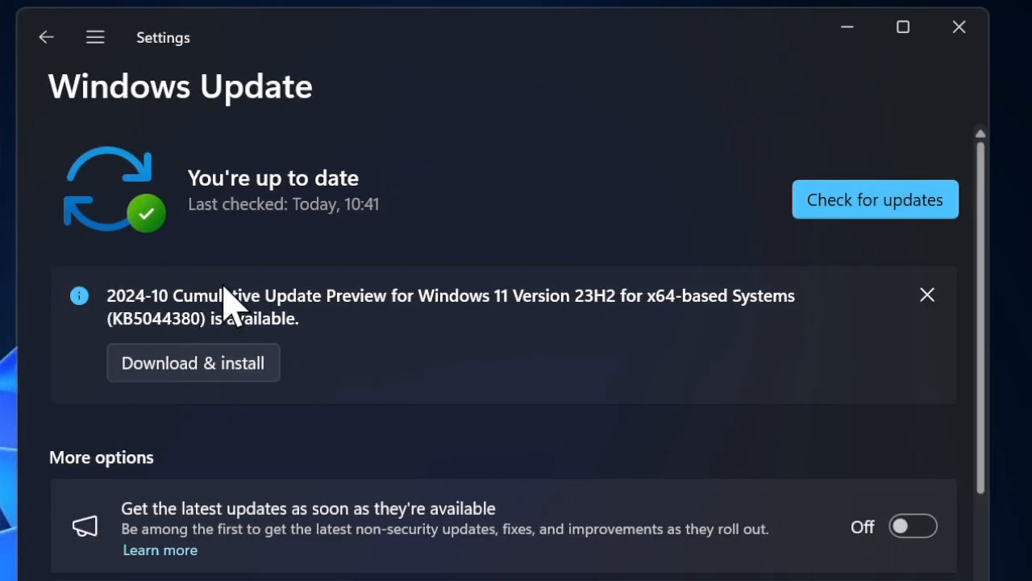
pyautogui.moveTo(202, 484)
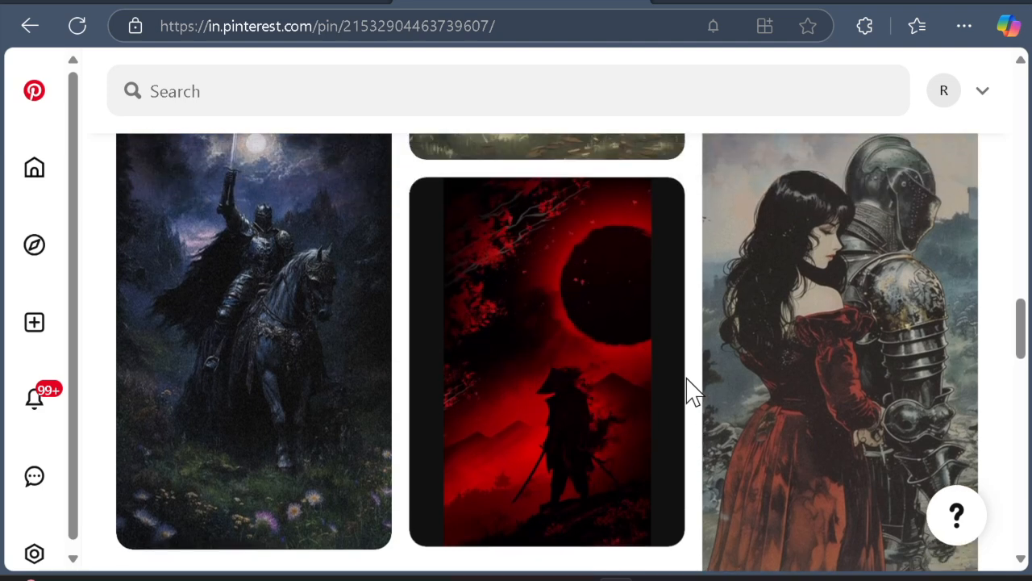
# Scroll to the Samurai Video Wallpaper pin and its related red-blossom samurai pins.
pyautogui.scroll(-3)
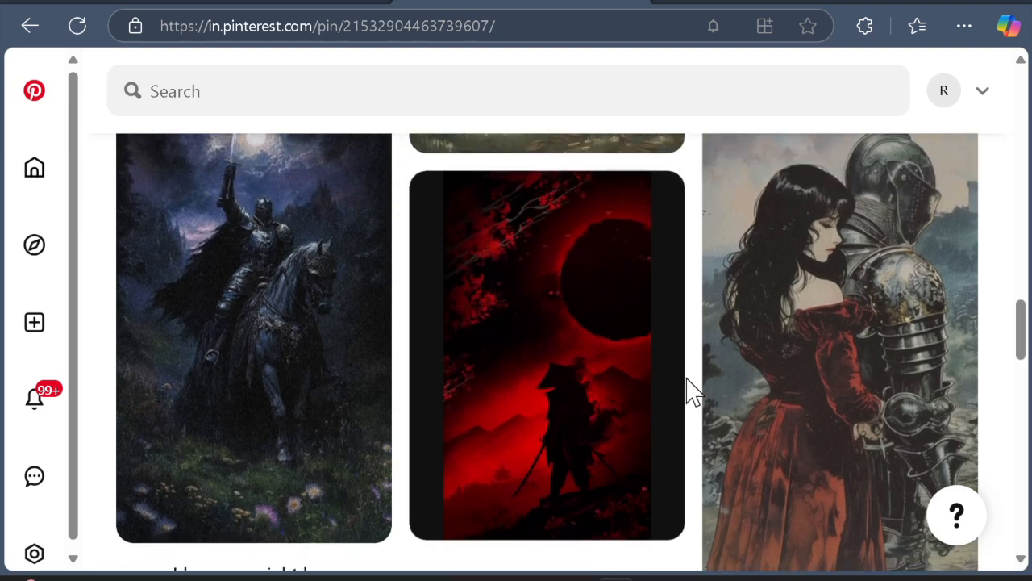
pyautogui.scroll(-3)
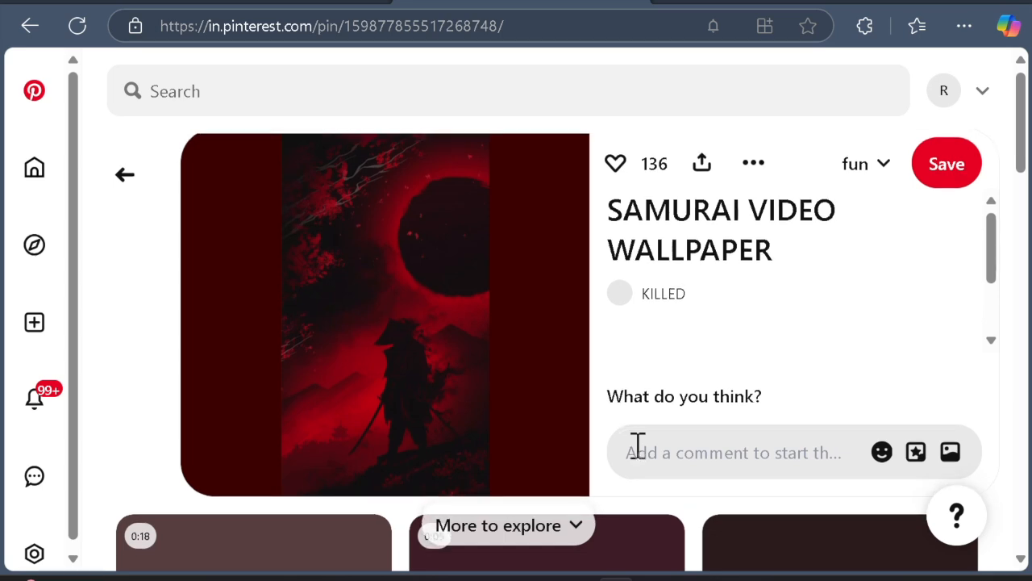
pyautogui.scroll(-3)
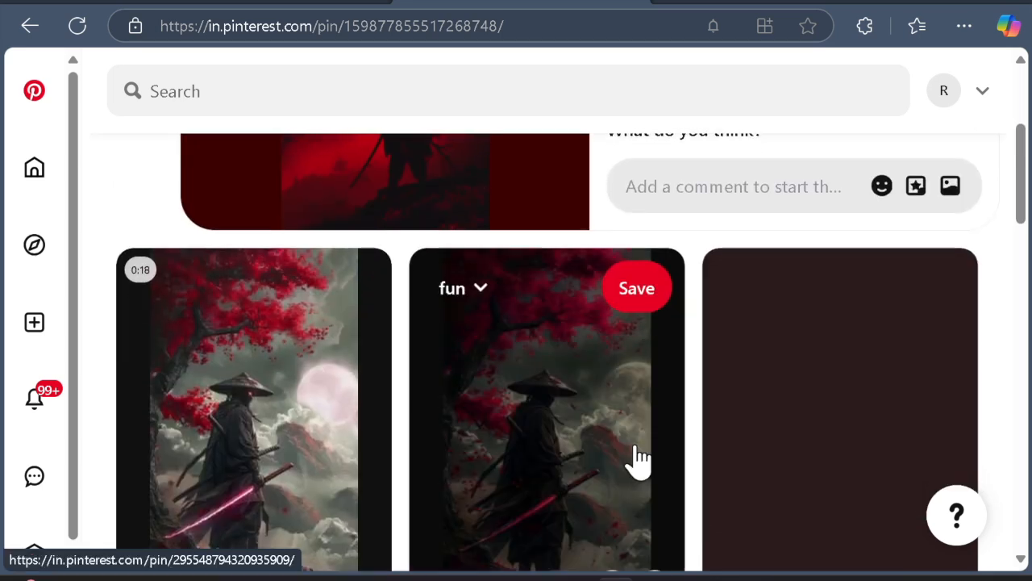